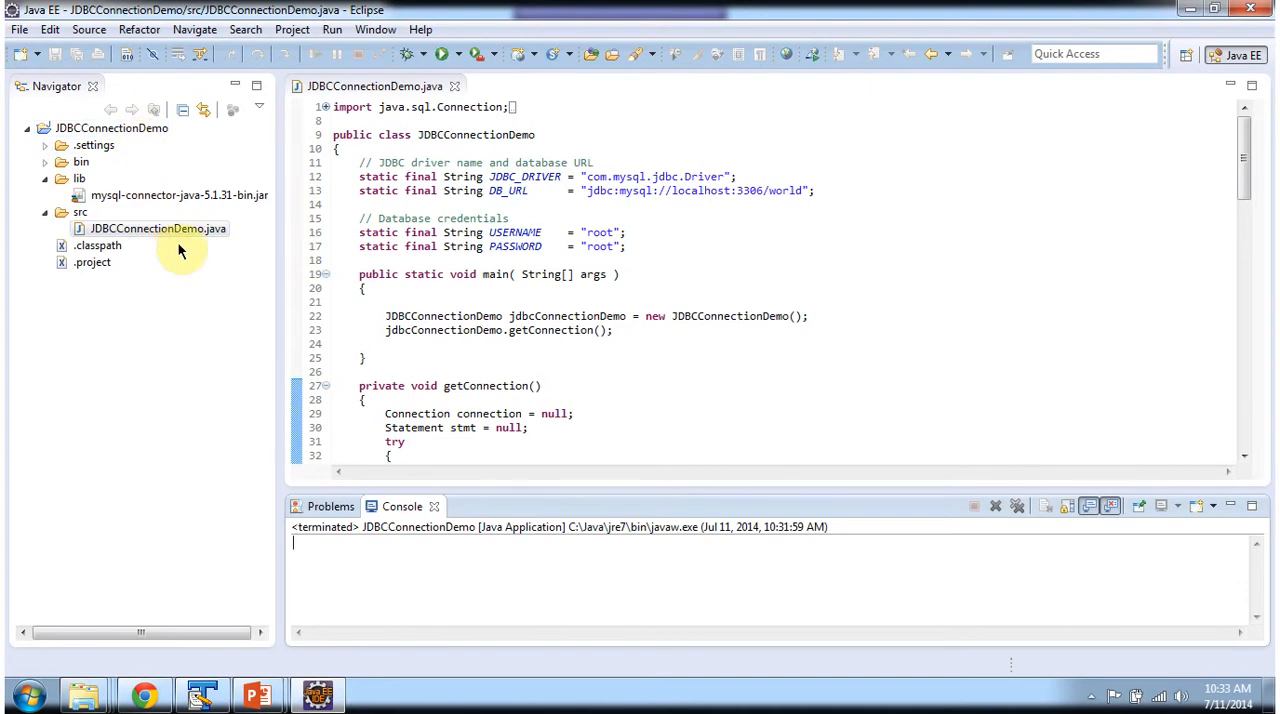
# Step: Maximize the JDBCConnectionDemo.java editor so the source code fills the Eclipse window
pyautogui.click(157, 228)
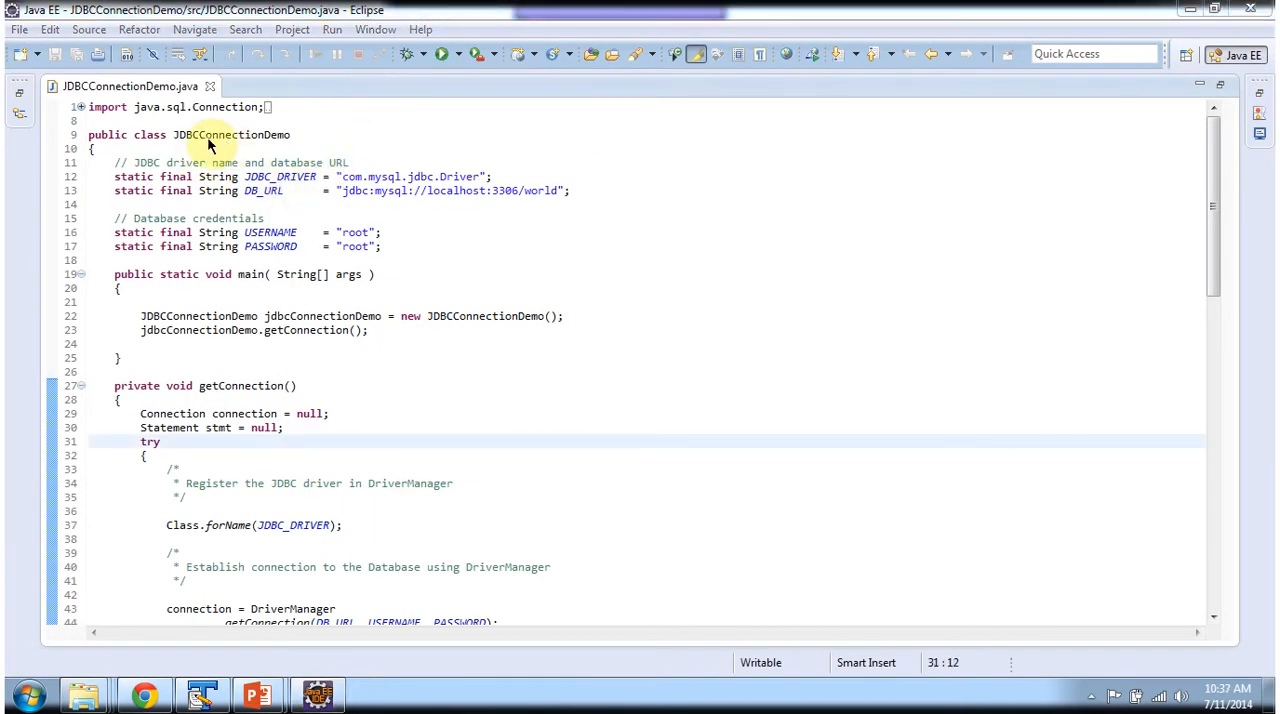
pyautogui.click(205, 135)
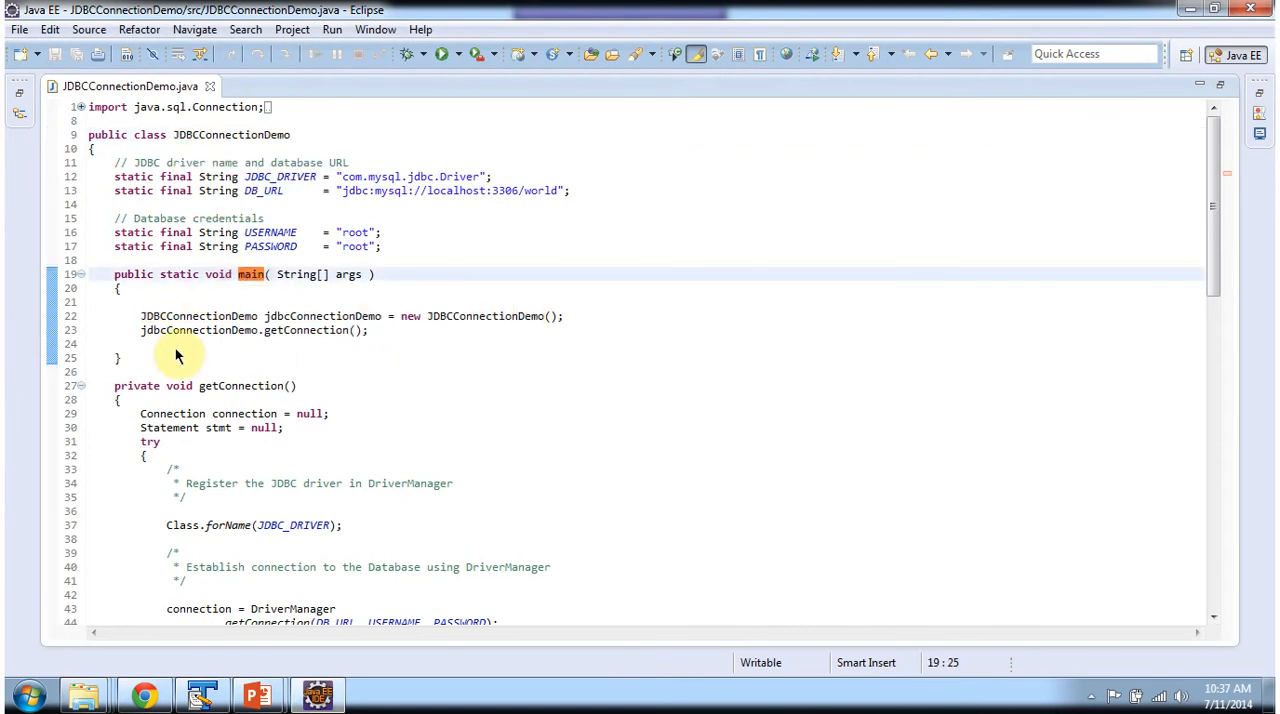
pyautogui.moveTo(217, 140)
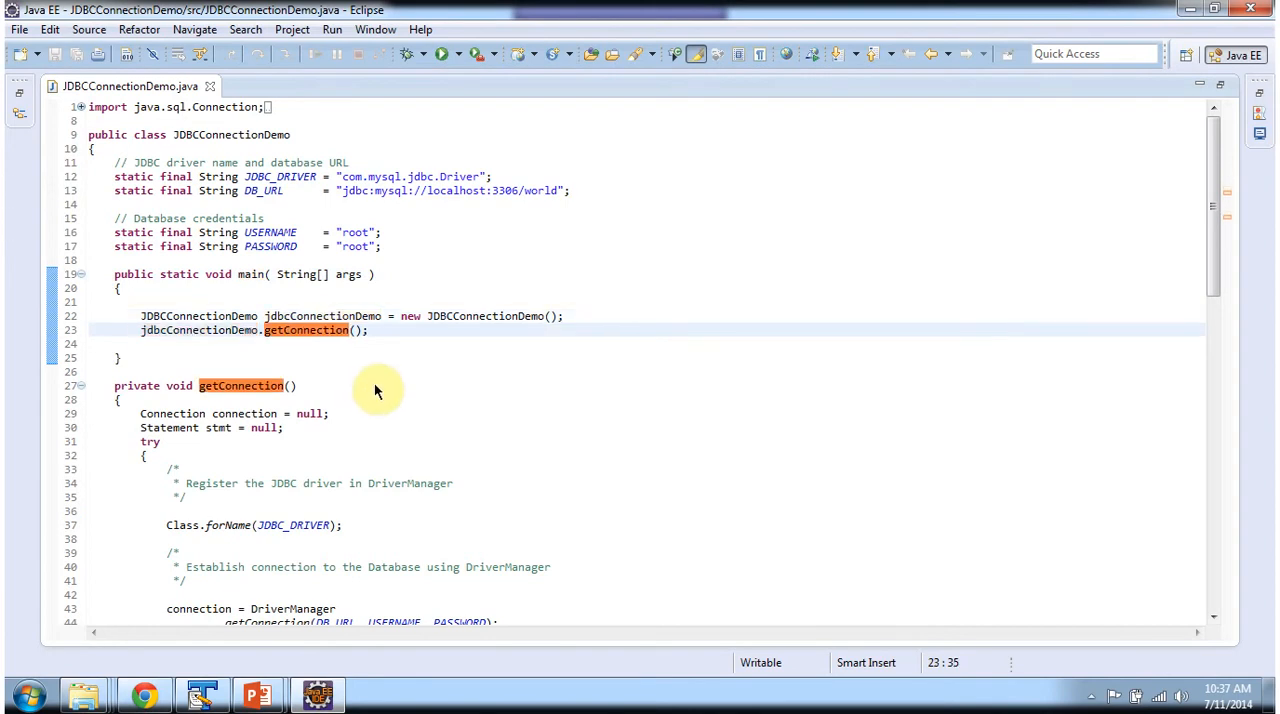
pyautogui.scroll(-3)
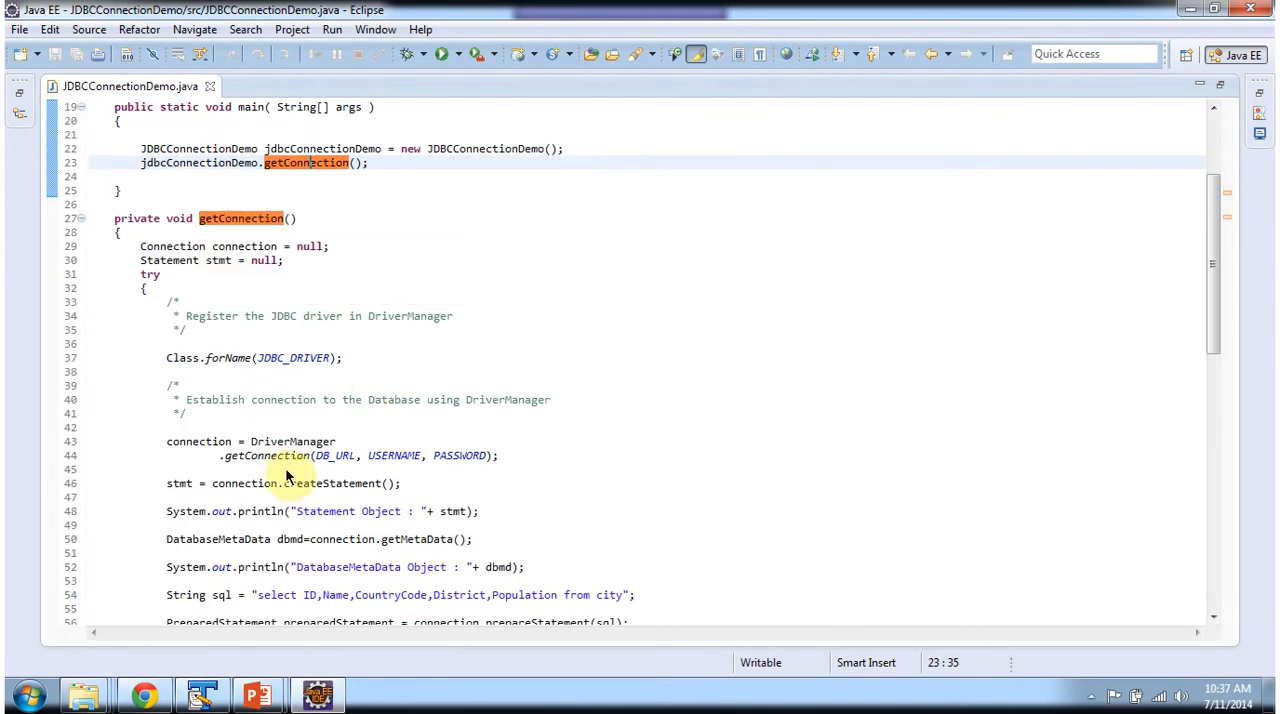
pyautogui.moveTo(266, 455)
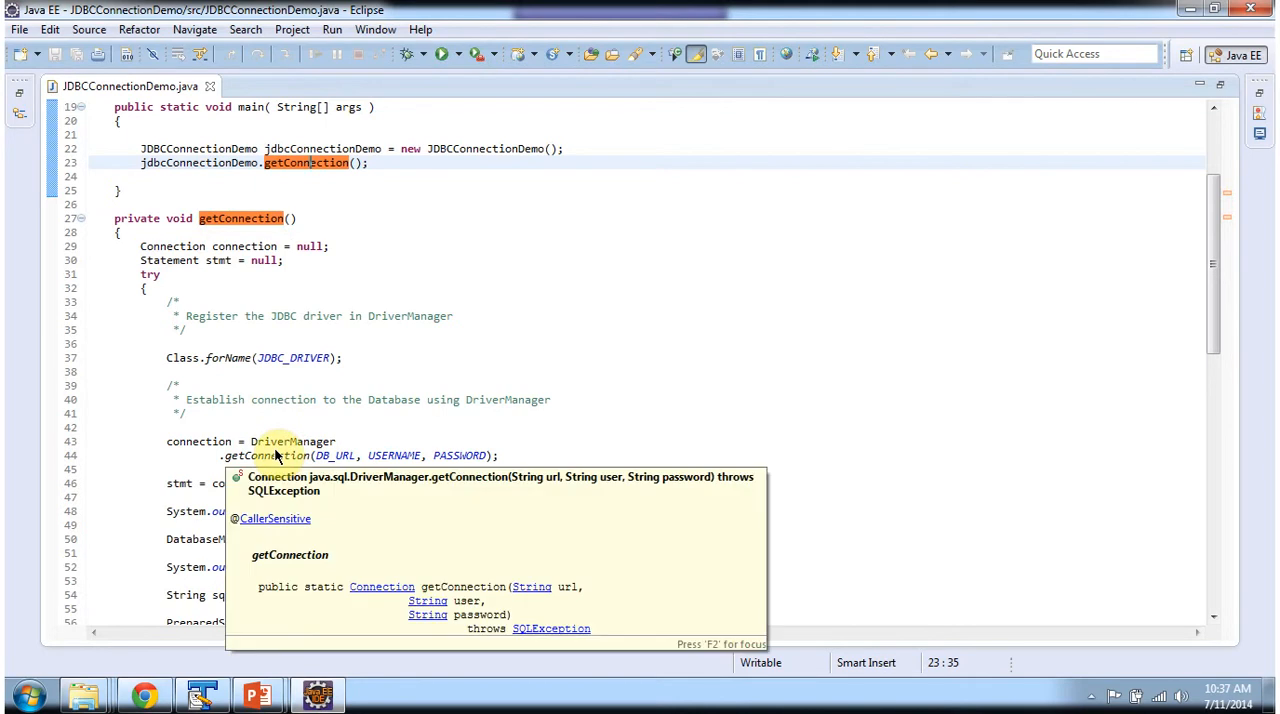
pyautogui.moveTo(335, 455)
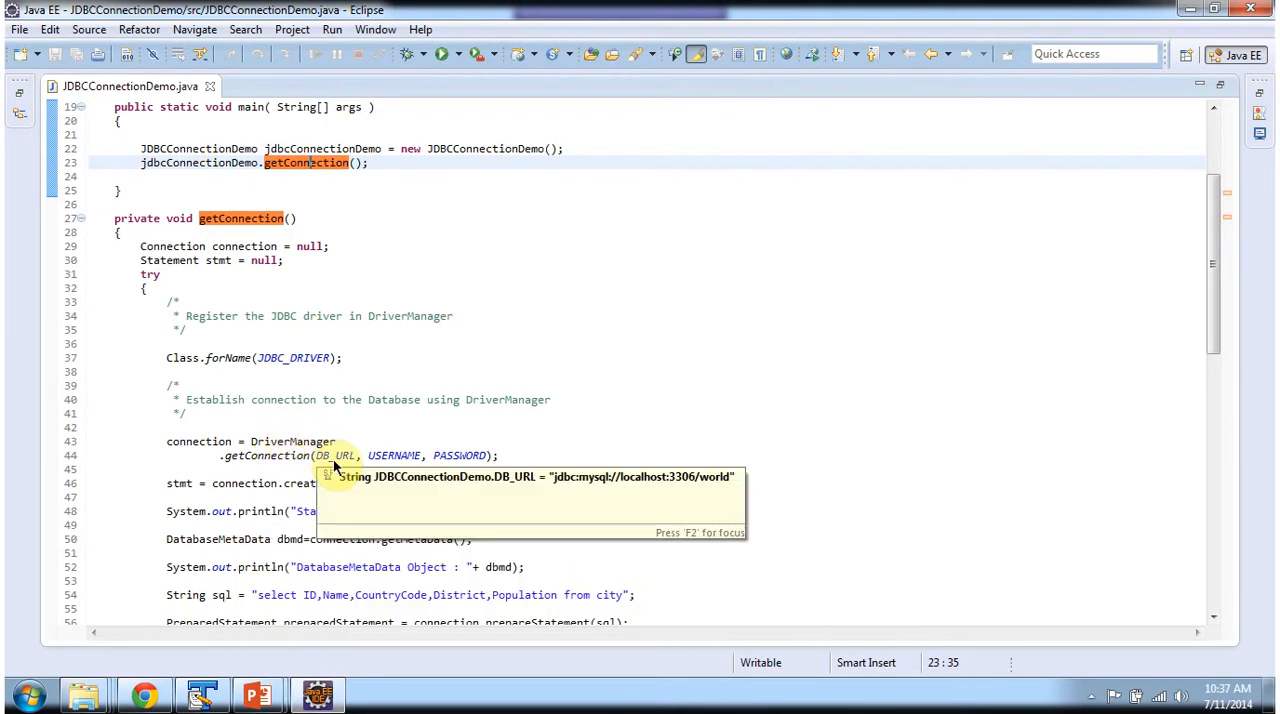
pyautogui.moveTo(199, 441)
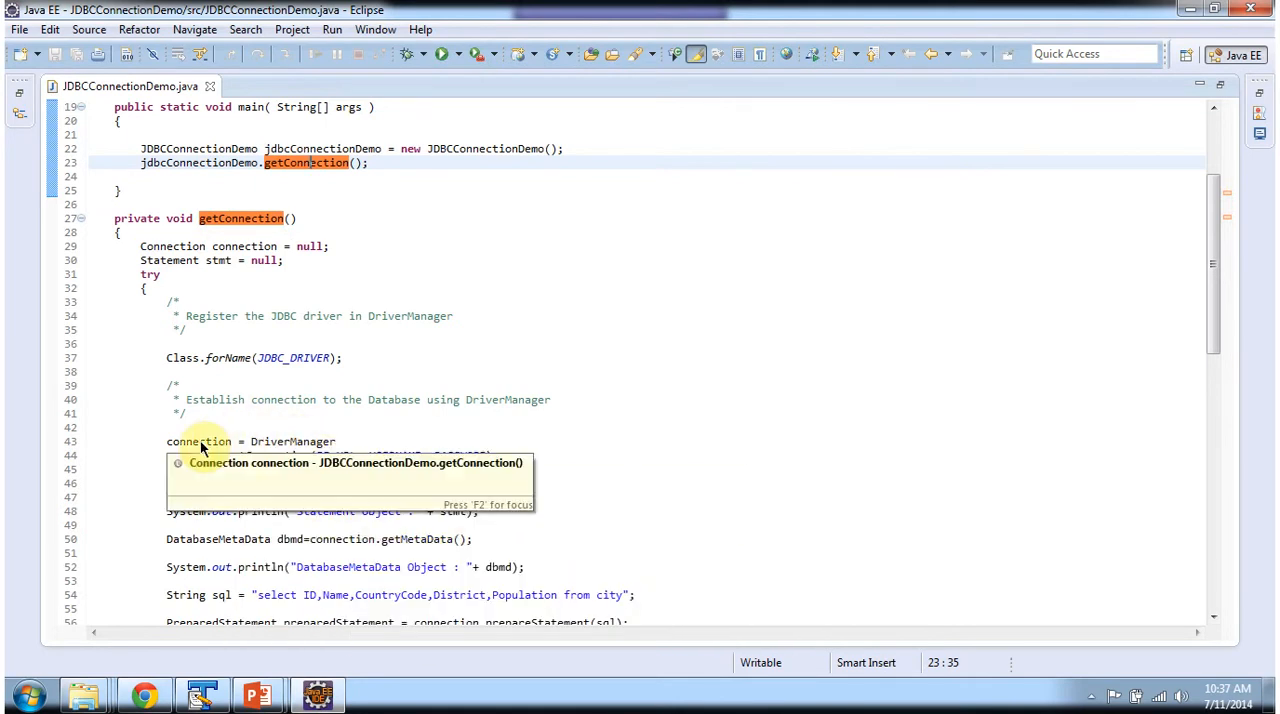
pyautogui.scroll(-3)
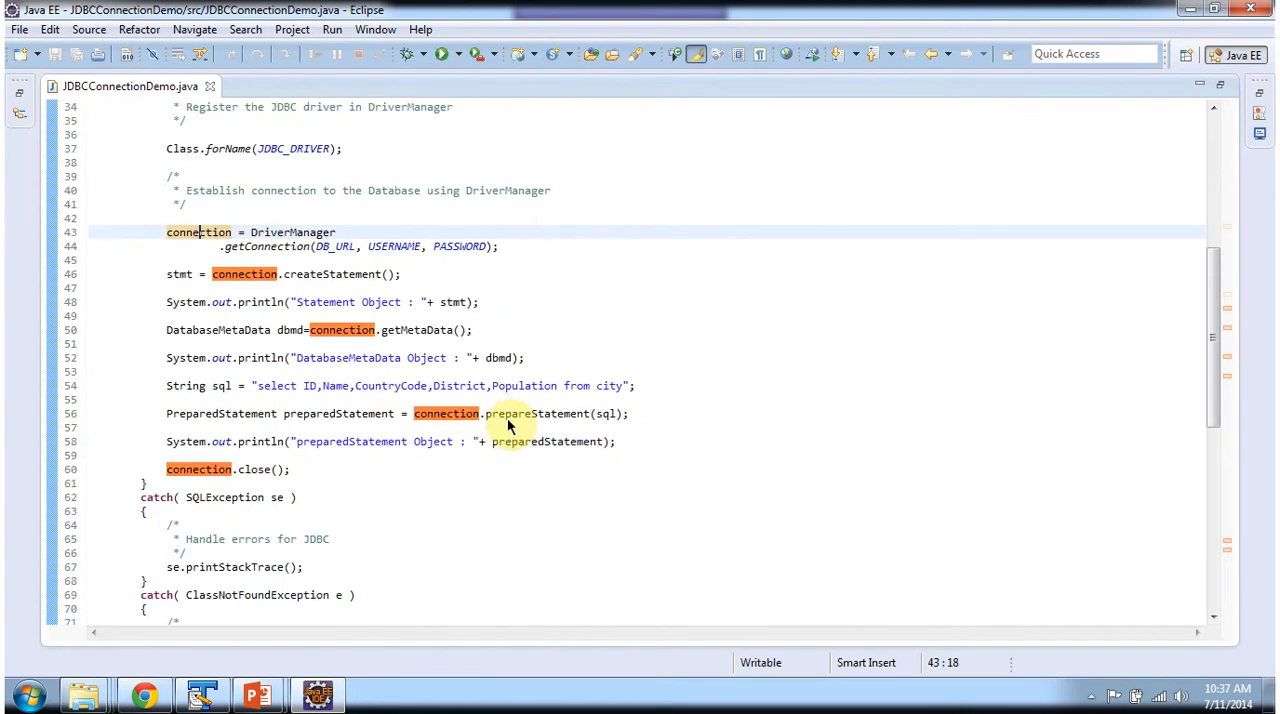
pyautogui.moveTo(300, 283)
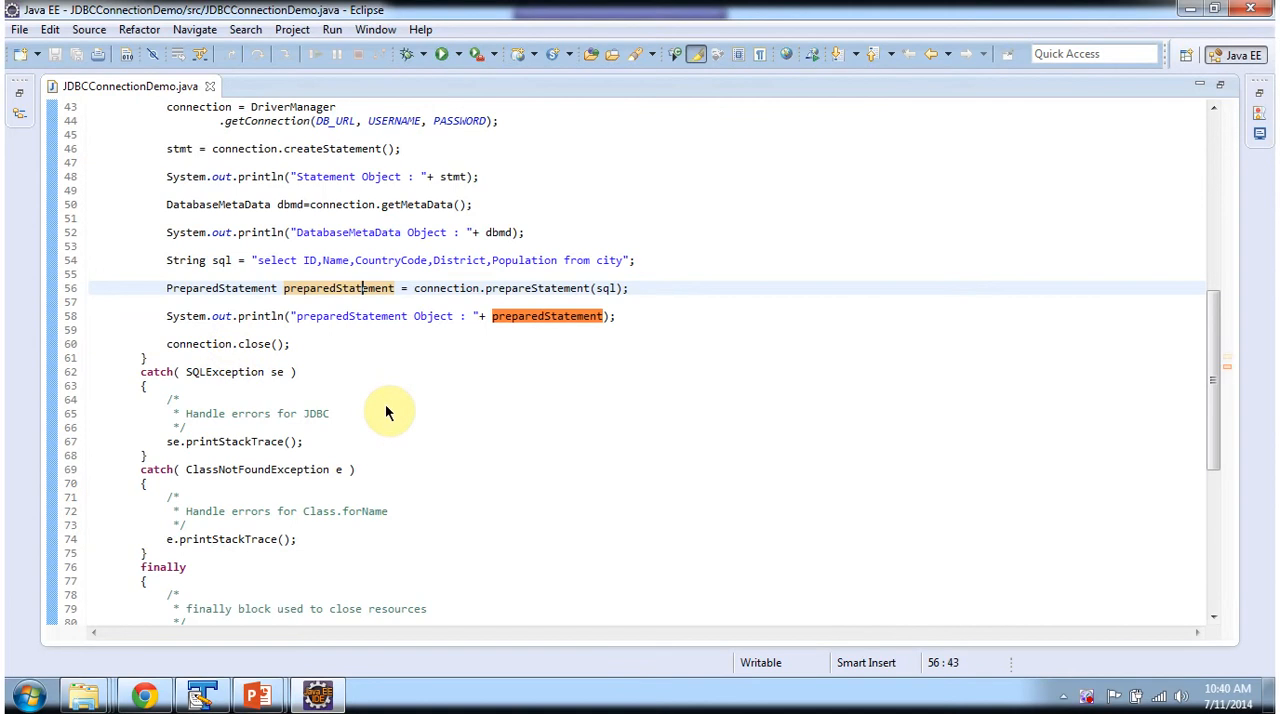
pyautogui.scroll(-3)
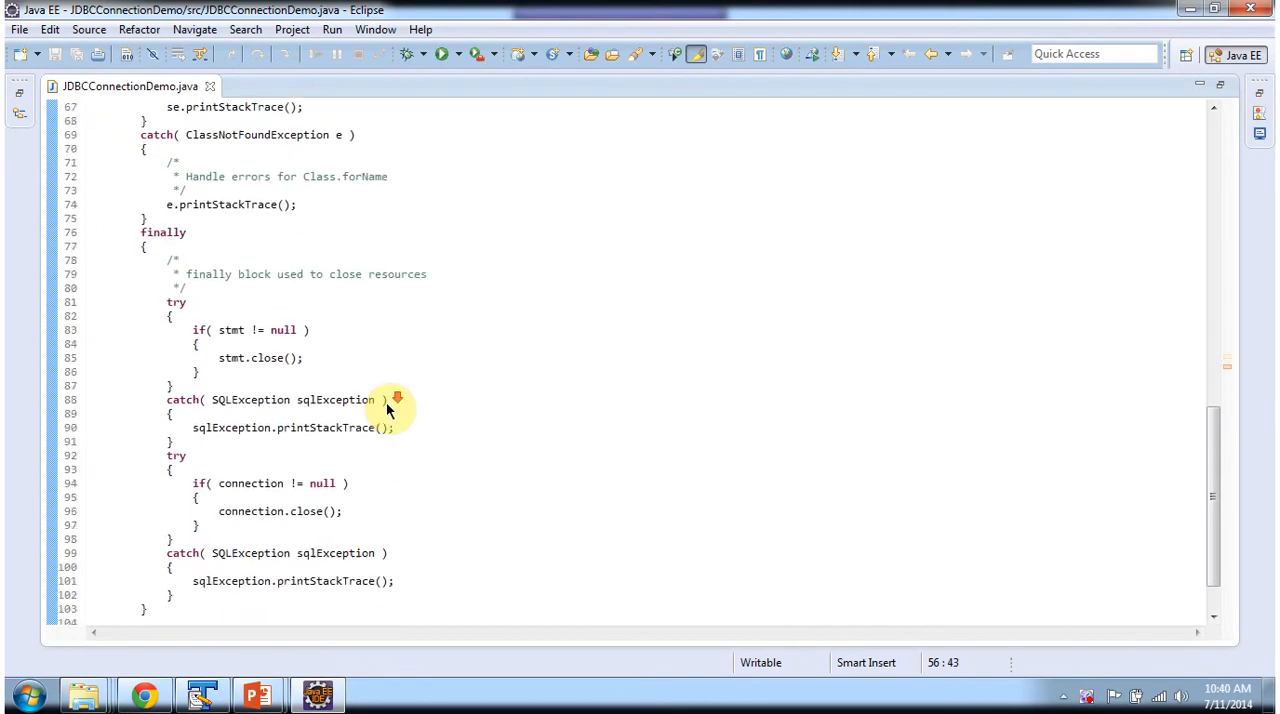
pyautogui.scroll(-3)
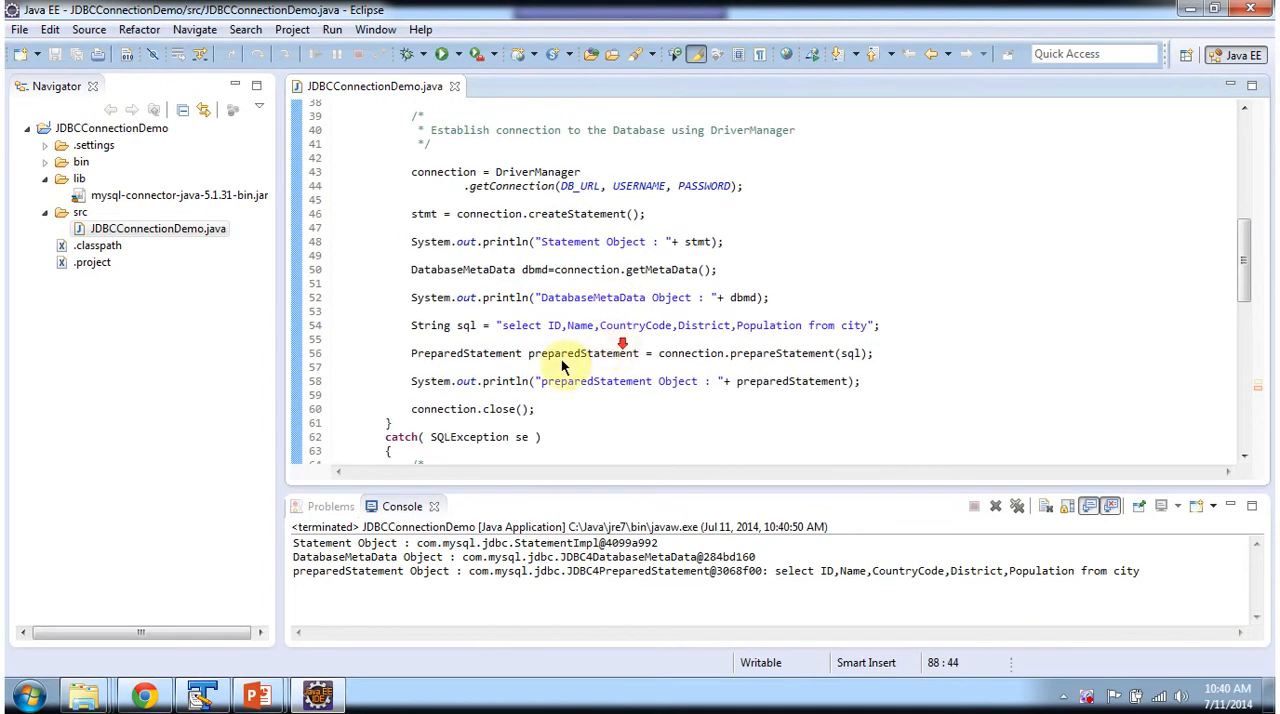
pyautogui.moveTo(560, 310)
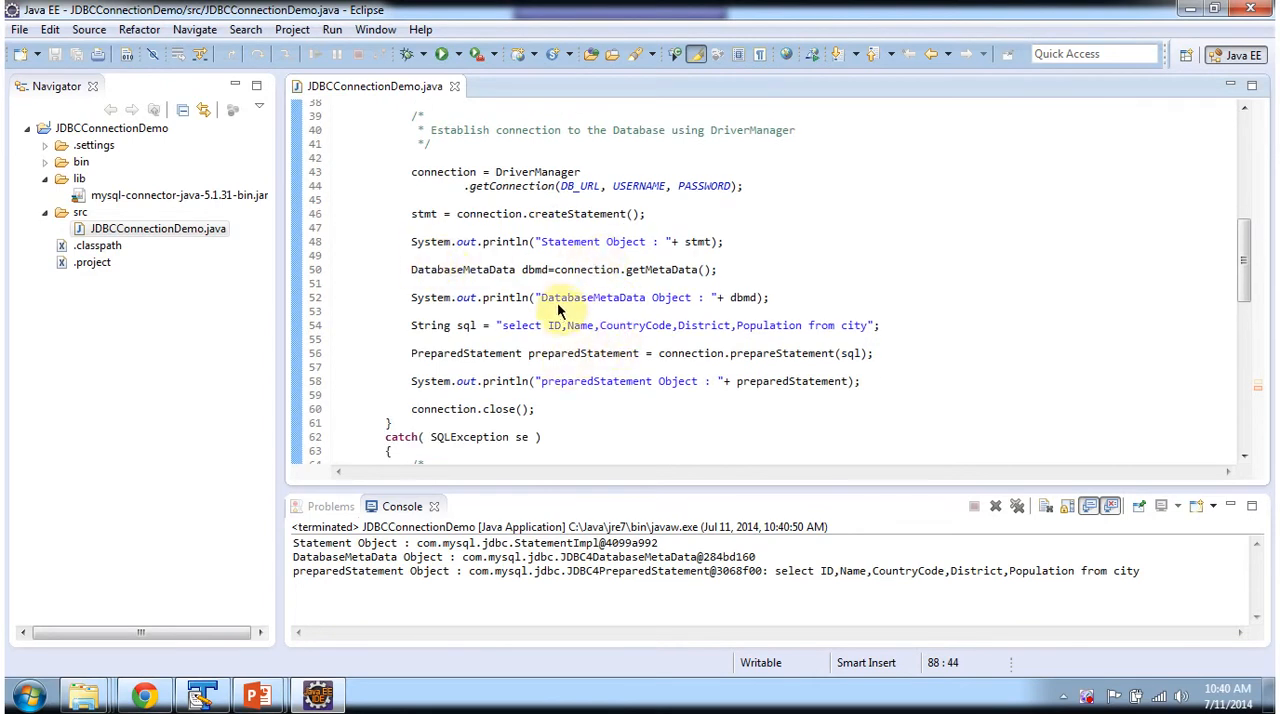
pyautogui.moveTo(545, 399)
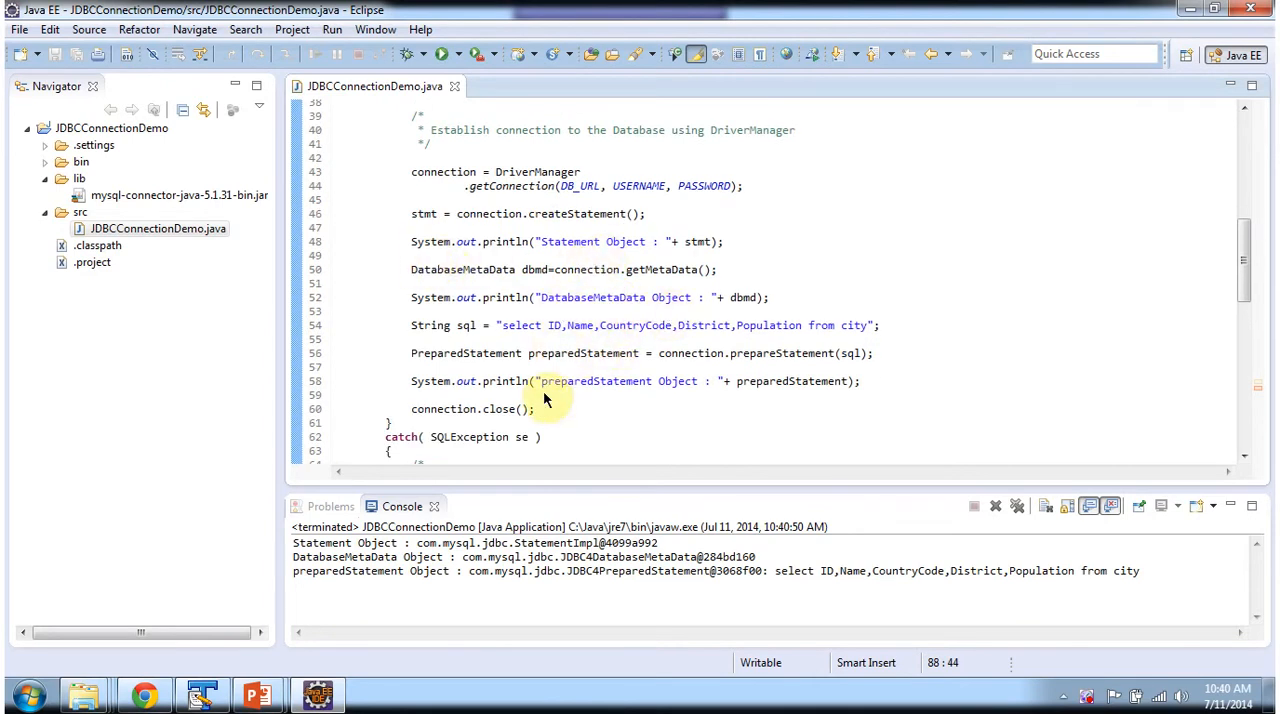
pyautogui.moveTo(505, 381)
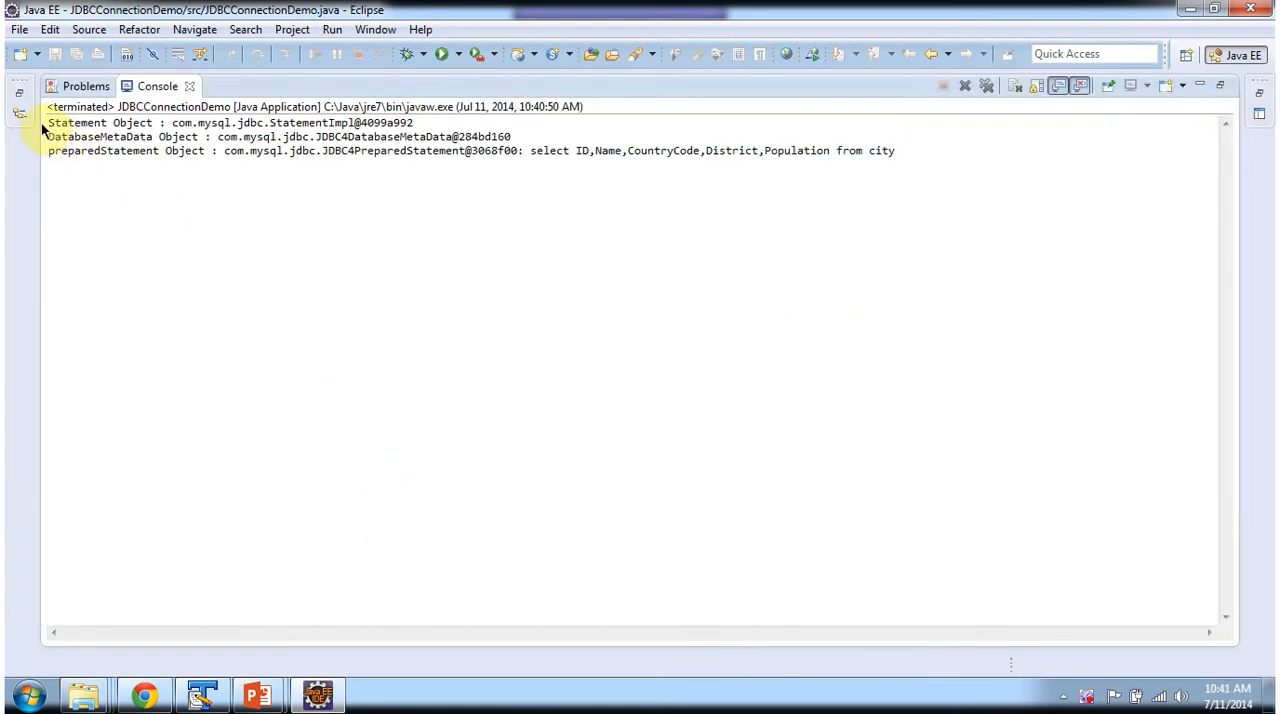
# Step: Highlight the Statement, DatabaseMetaData and PreparedStatement output lines in the console
pyautogui.moveTo(48, 122); pyautogui.dragTo(255, 137)
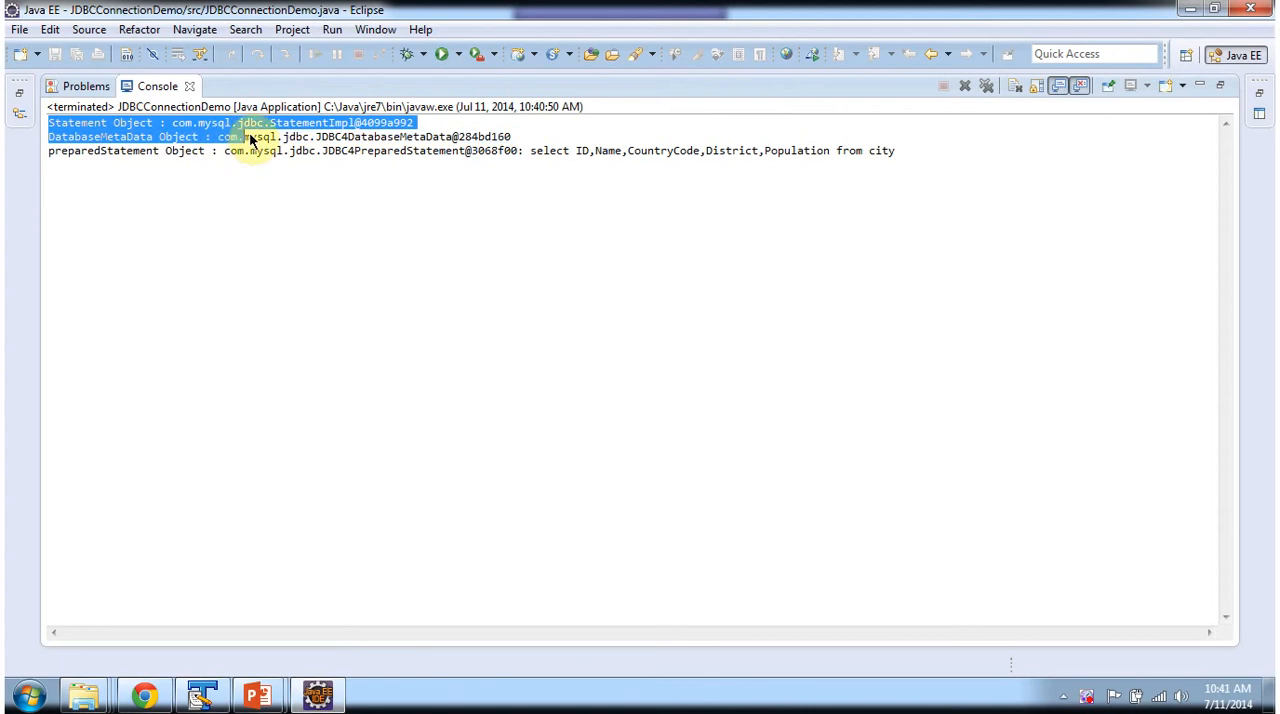
pyautogui.moveTo(250, 140); pyautogui.dragTo(508, 150)
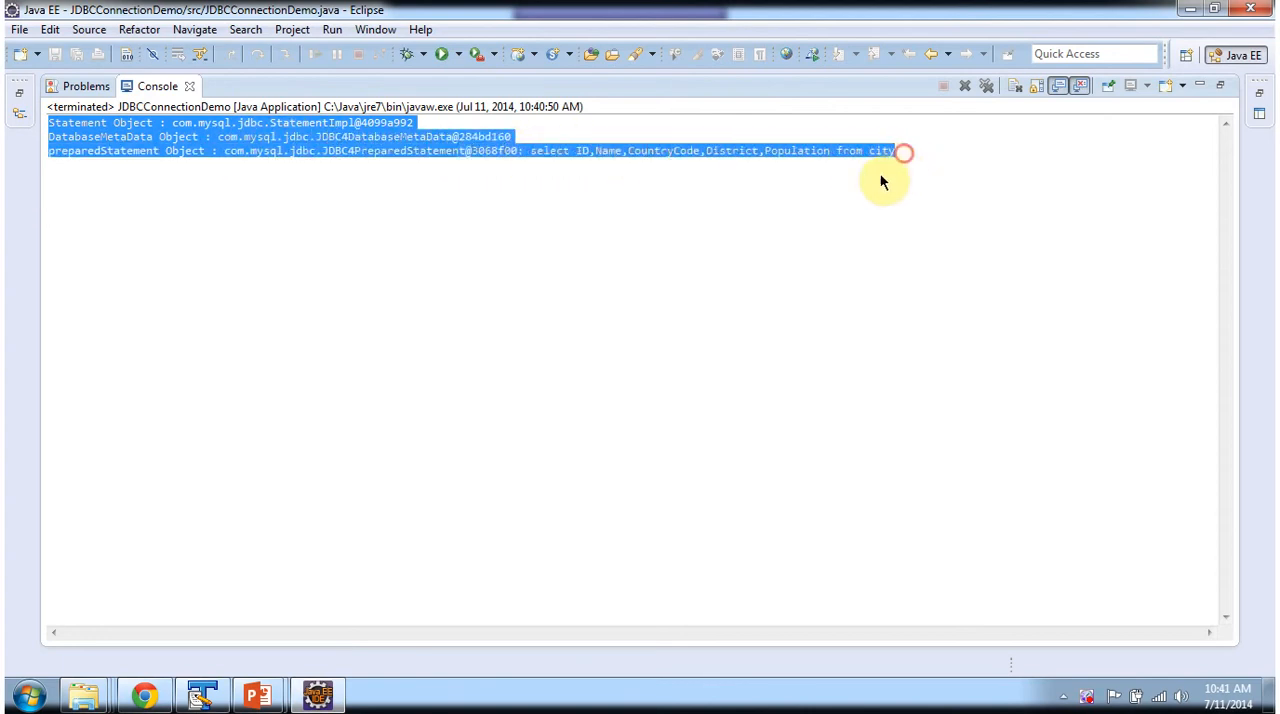
pyautogui.click(155, 86)
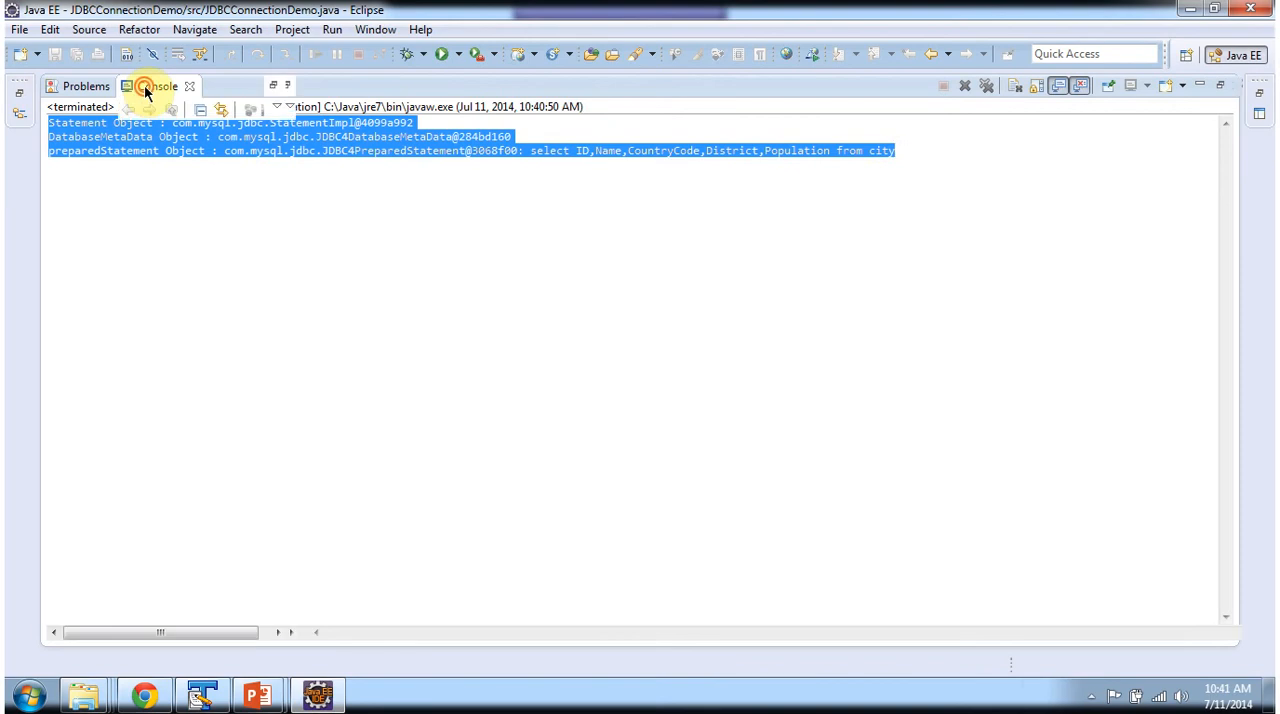